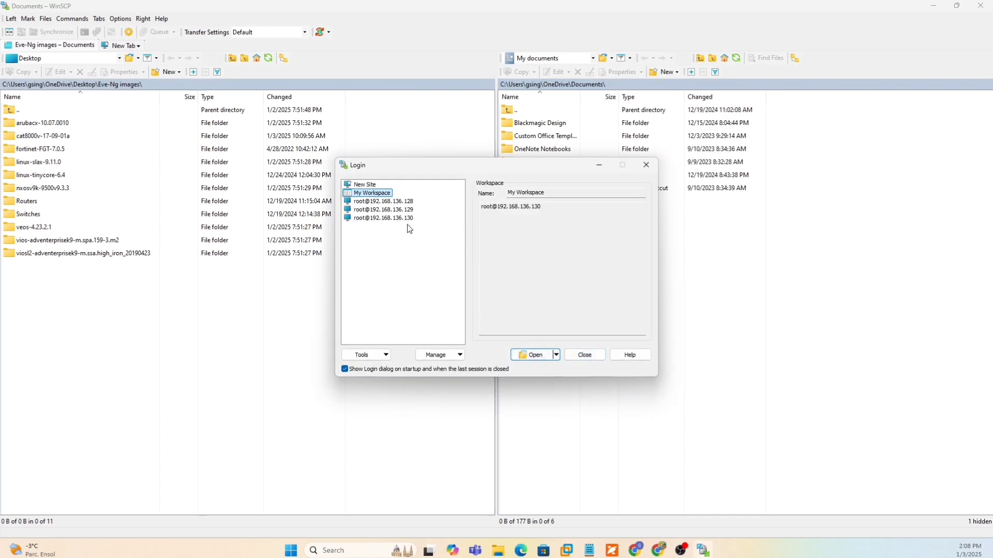
pyautogui.click(383, 218)
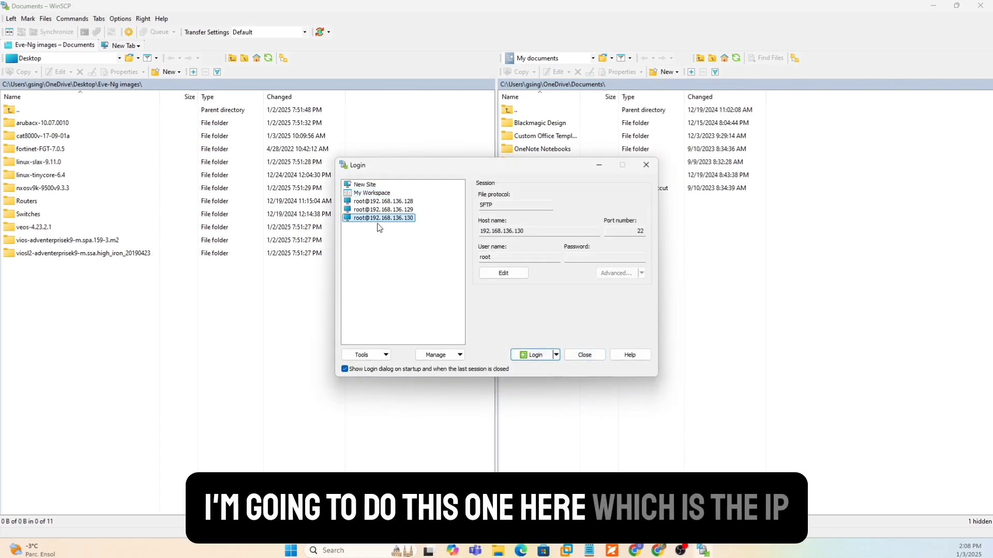
pyautogui.click(531, 354)
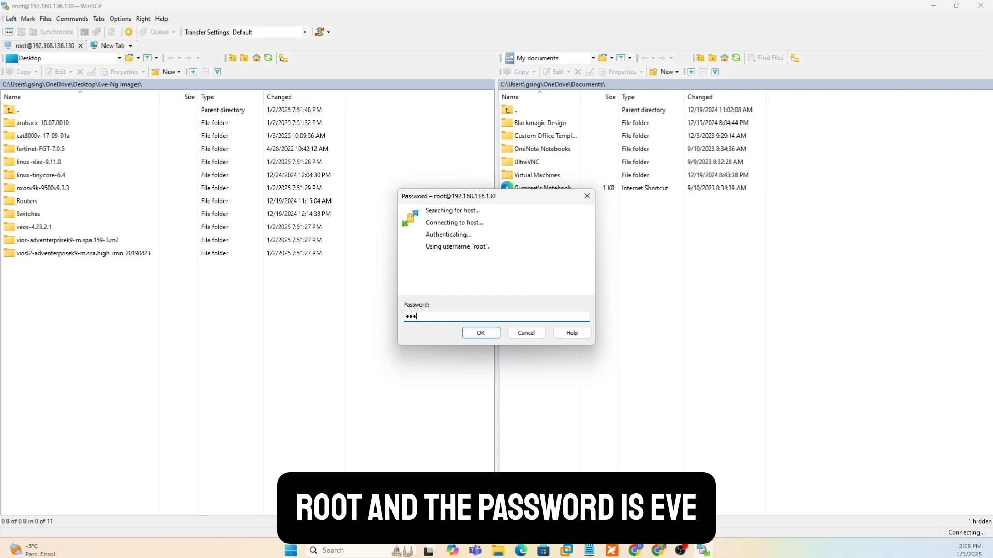
pyautogui.click(480, 332)
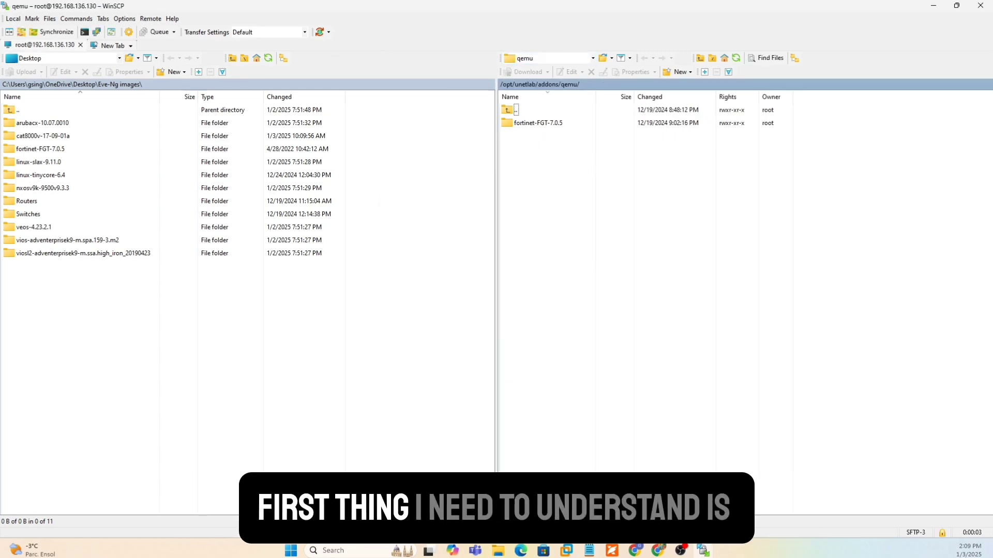
pyautogui.moveTo(759, 213)
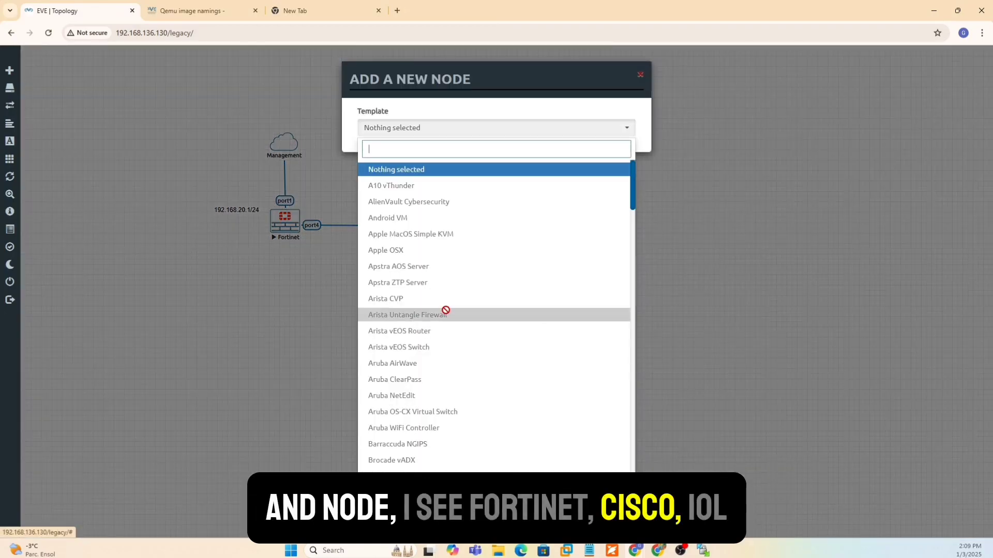
# Step: Scroll the Add a New Node template list to see which vendor templates have images
pyautogui.scroll(-3)
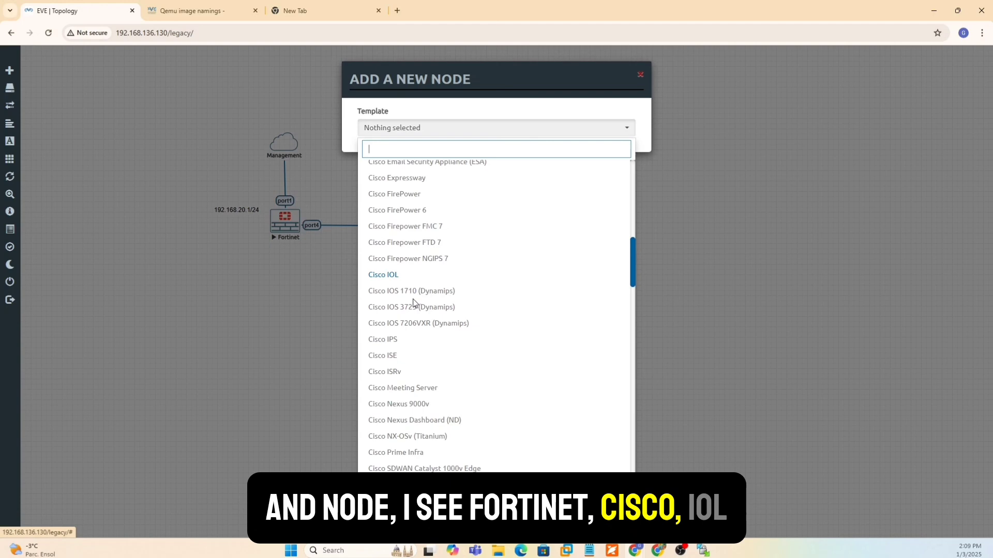
pyautogui.scroll(-3)
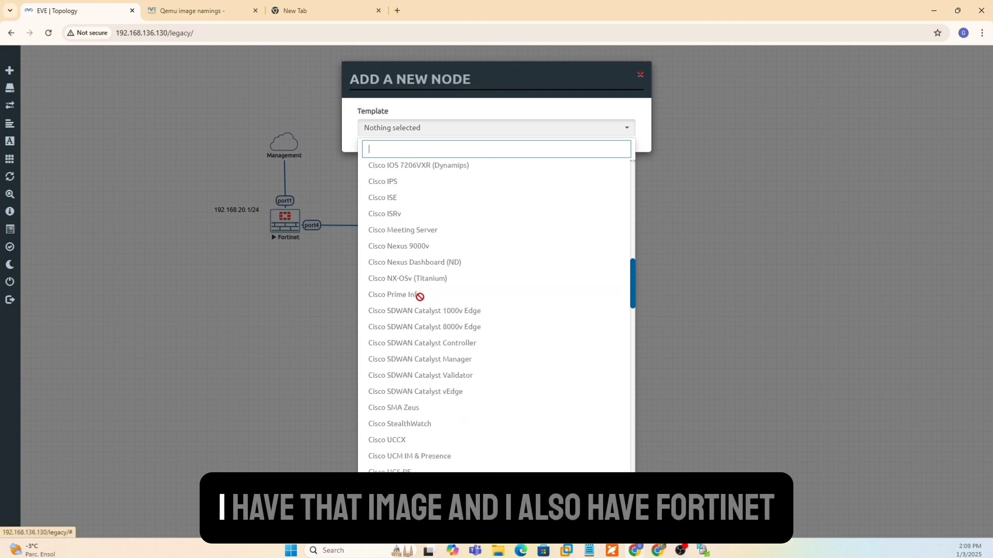
pyautogui.scroll(-3)
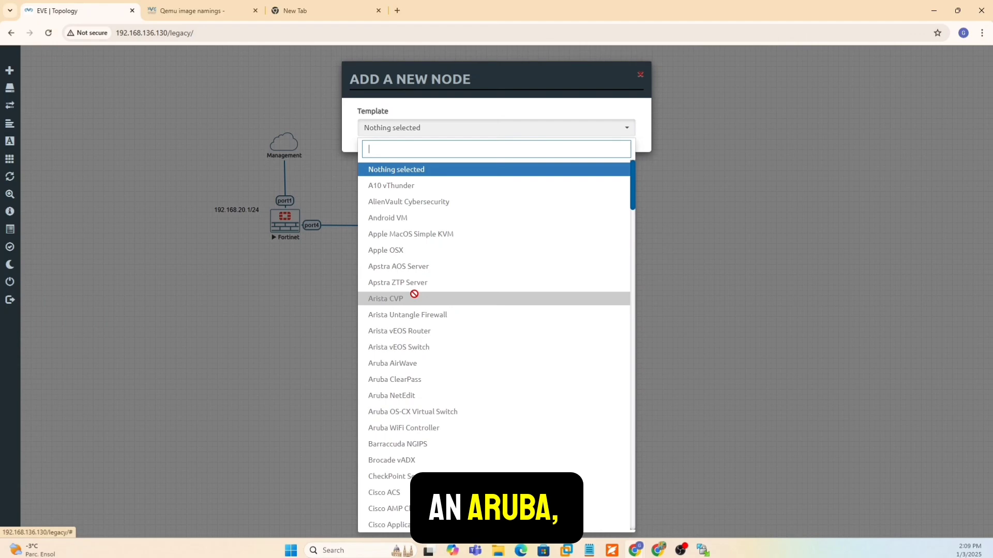
pyautogui.scroll(-3)
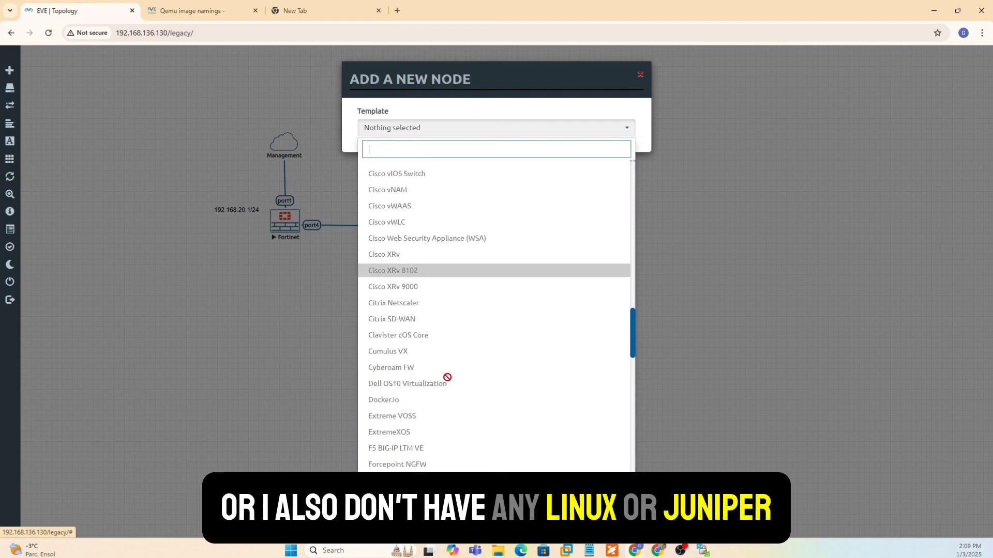
pyautogui.scroll(-3)
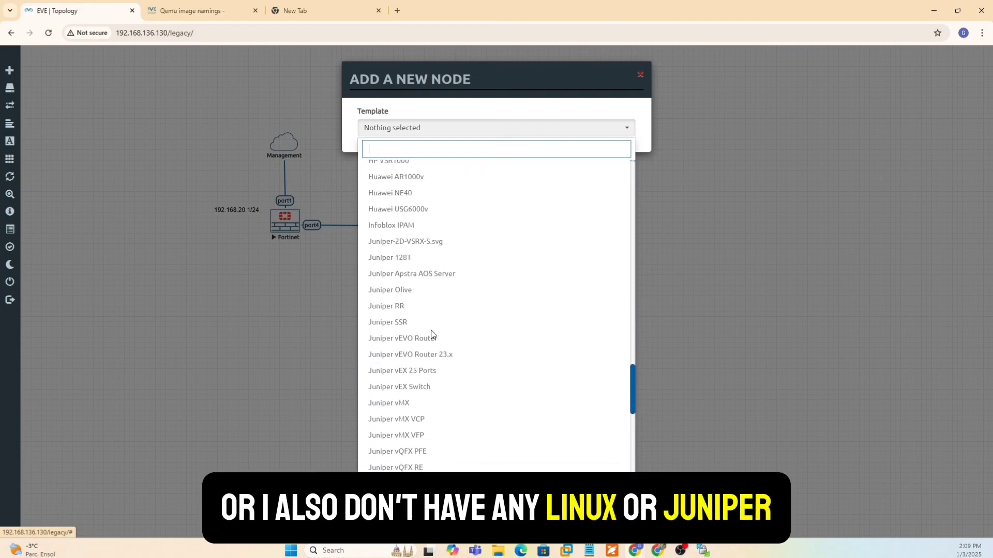
pyautogui.scroll(-3)
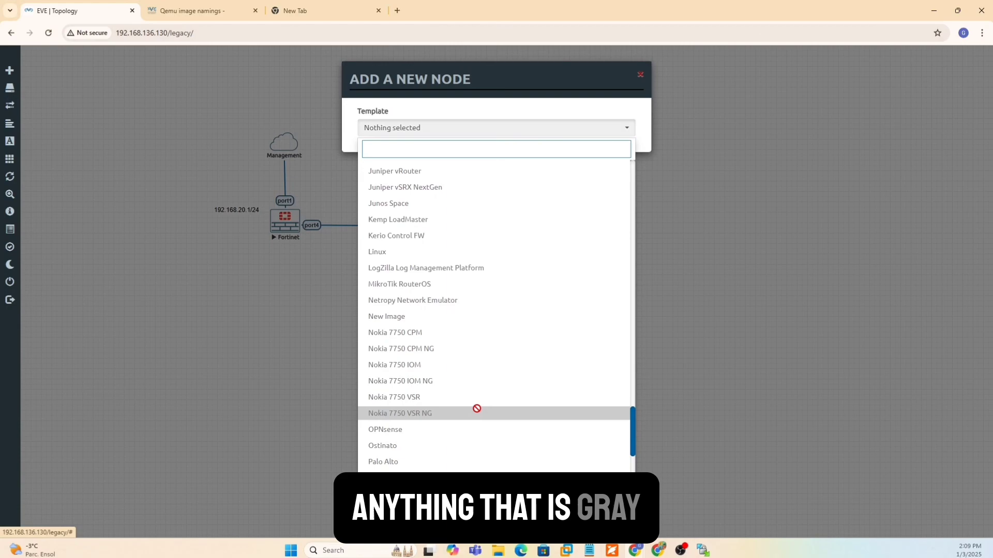
pyautogui.moveTo(477, 403)
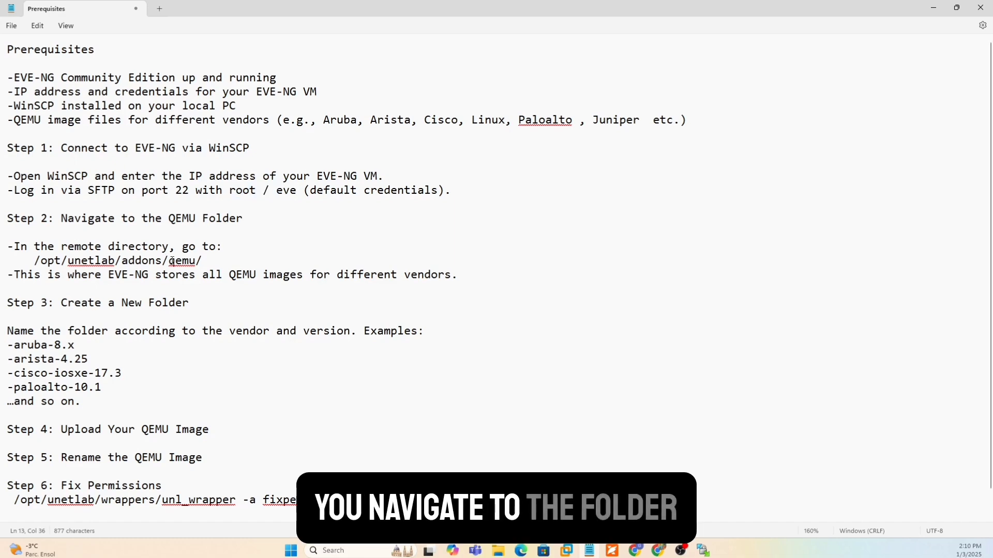
pyautogui.moveTo(34, 260); pyautogui.dragTo(203, 260)
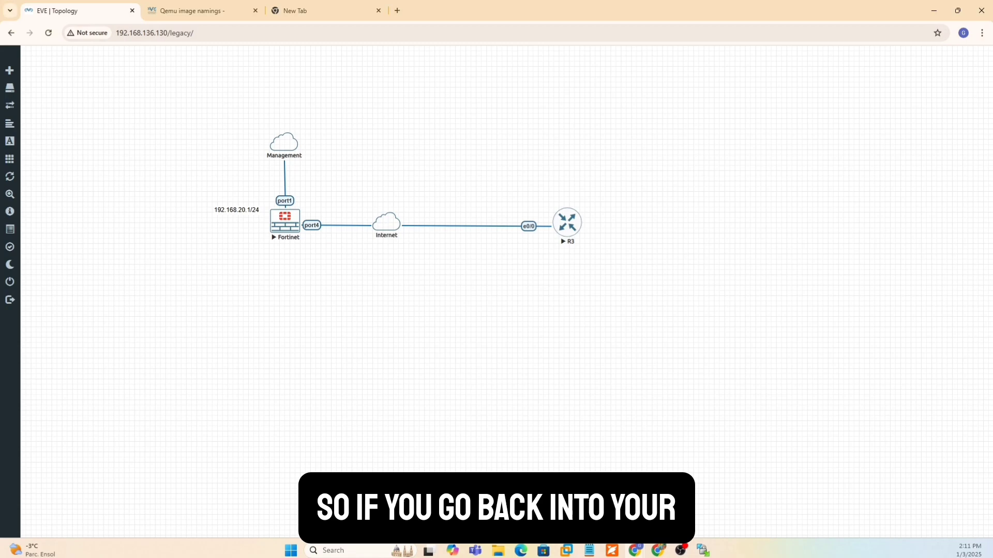
# Step: Open the Qemu image namings page and highlight the arubacx- folder prefix
pyautogui.click(198, 11)
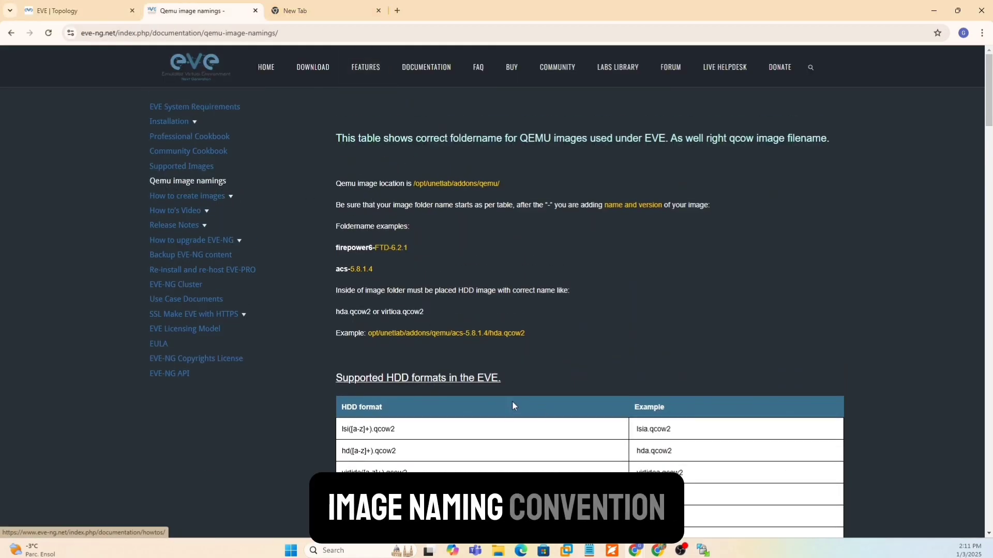
pyautogui.scroll(-3)
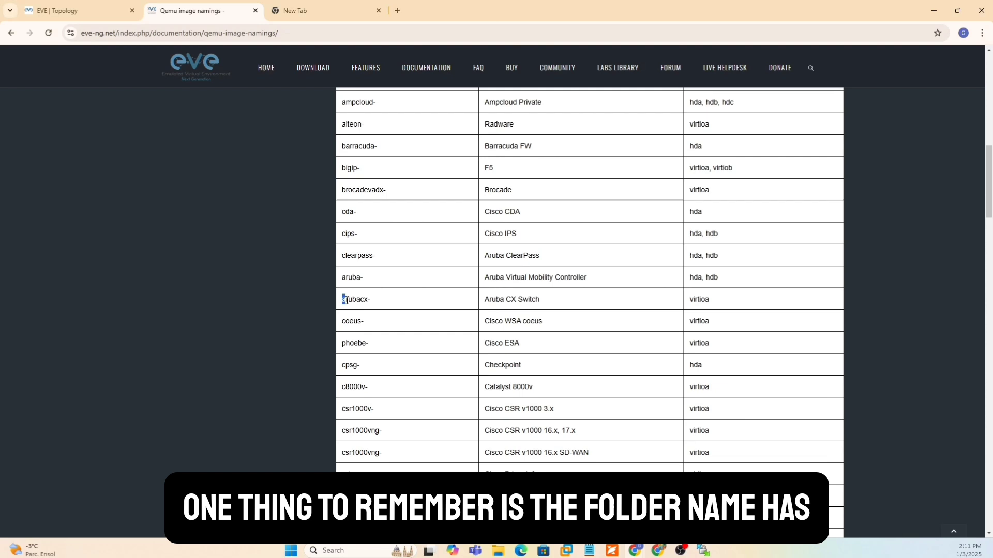
pyautogui.doubleClick(354, 299)
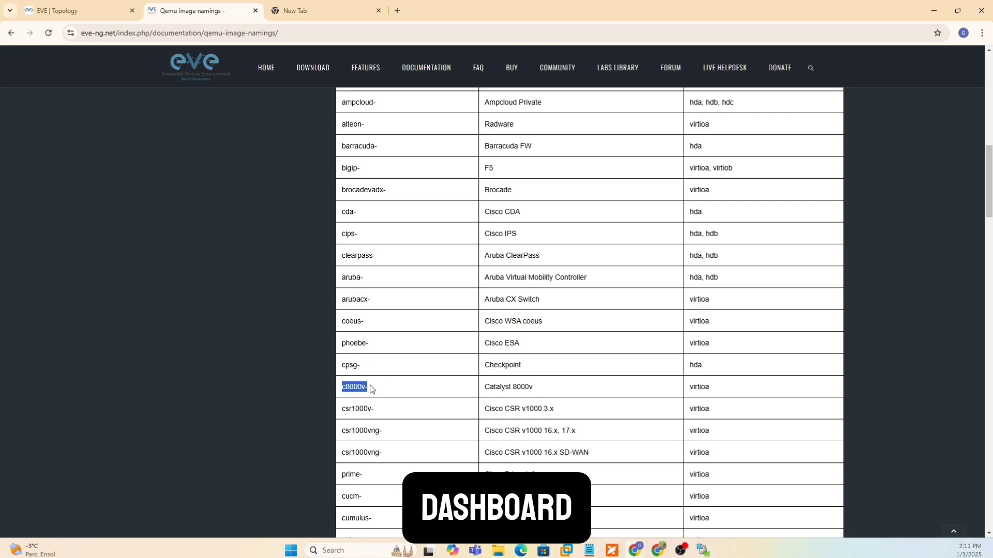
# Step: Scroll to the Palo Alto row and highlight the paloalto prefix as an example
pyautogui.scroll(-3)
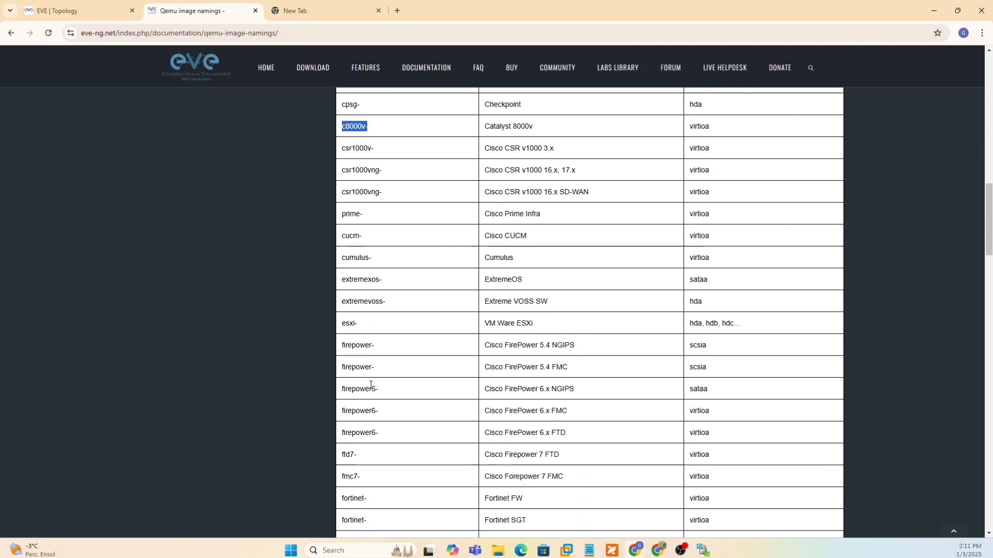
pyautogui.scroll(-3)
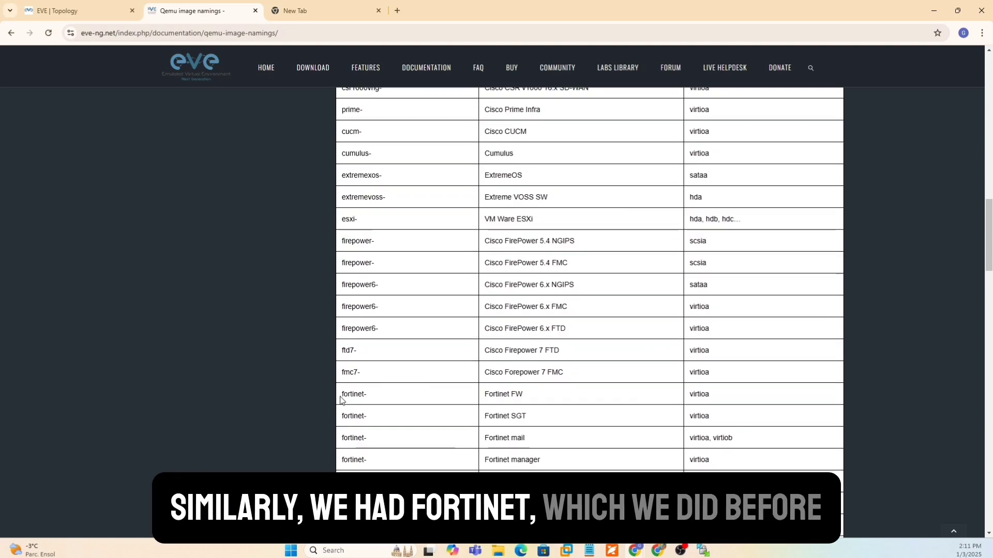
pyautogui.scroll(-3)
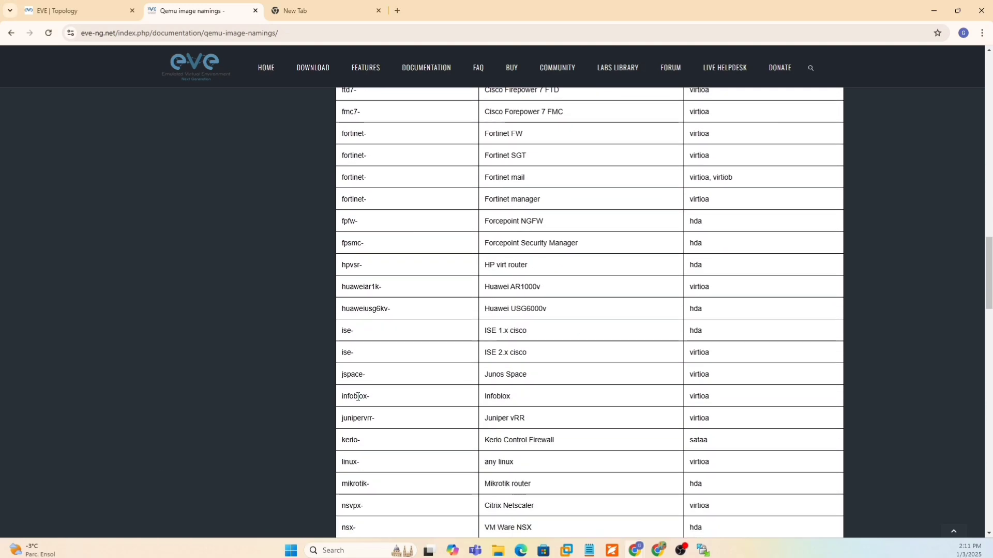
pyautogui.scroll(-3)
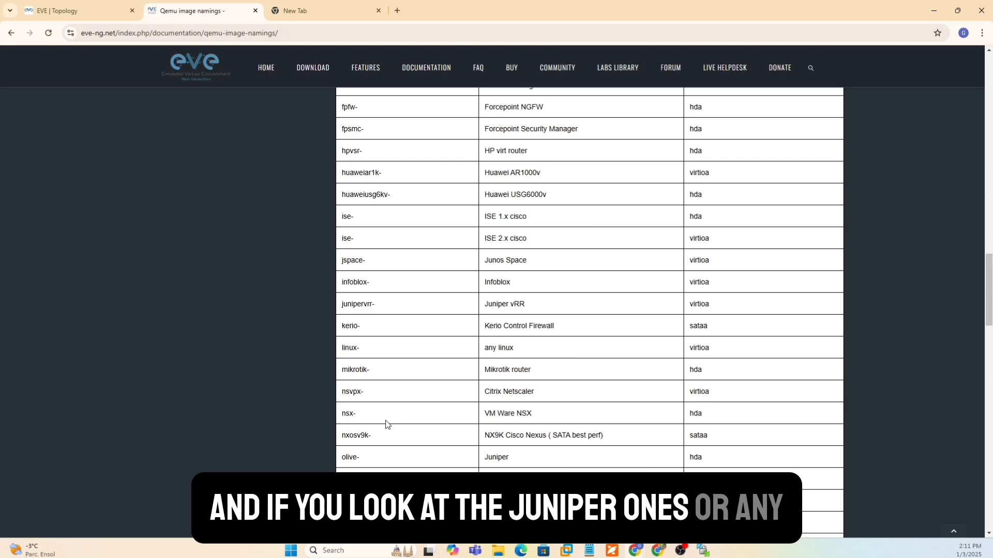
pyautogui.scroll(-3)
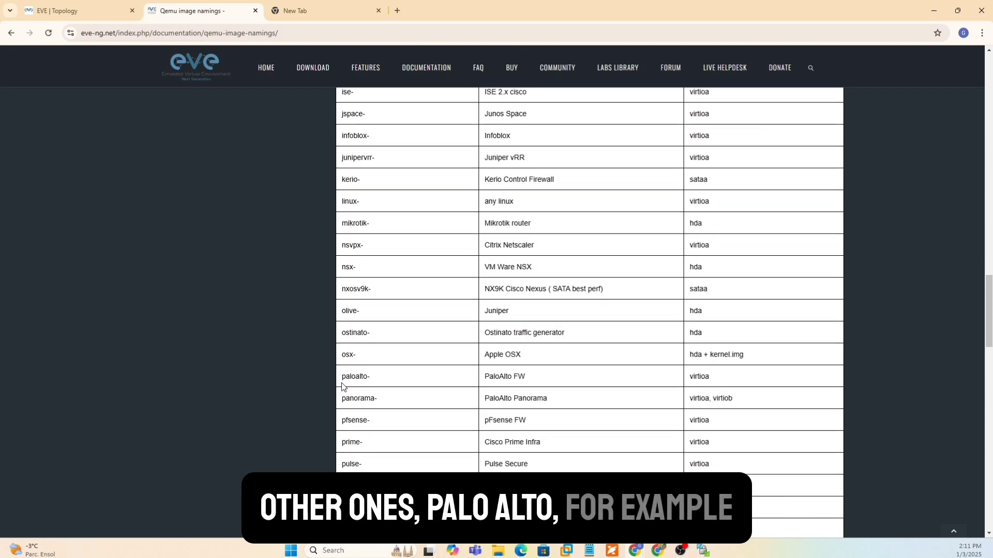
pyautogui.doubleClick(351, 376)
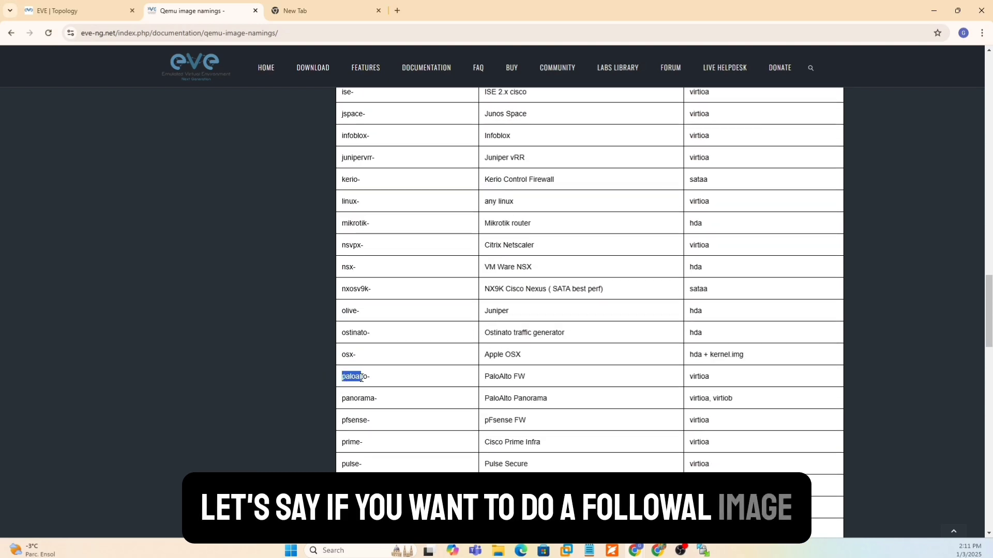
pyautogui.scroll(-3)
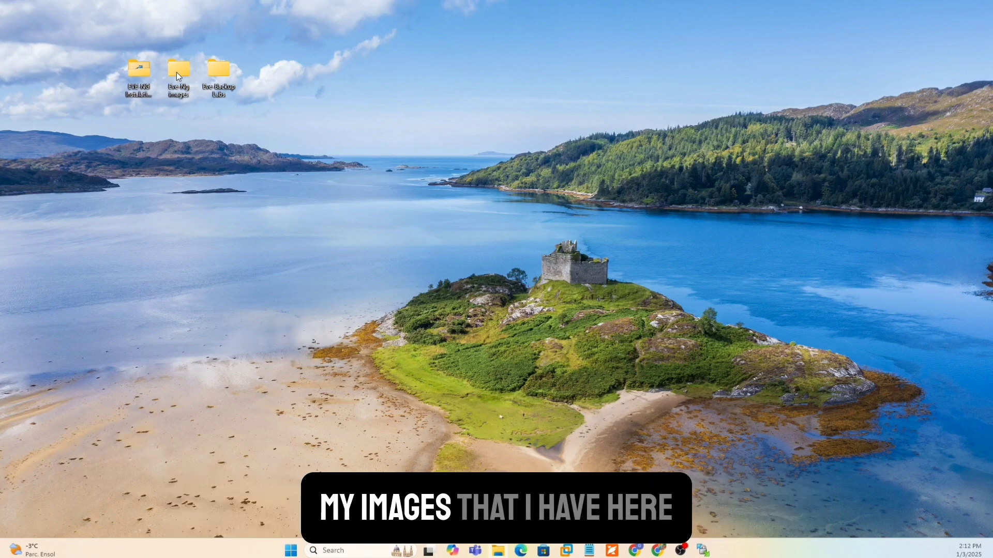
# Step: Open Eve-Ng images, then arubacx-10.07.0010, to show its virtioa.qcow2 file
pyautogui.doubleClick(178, 67)
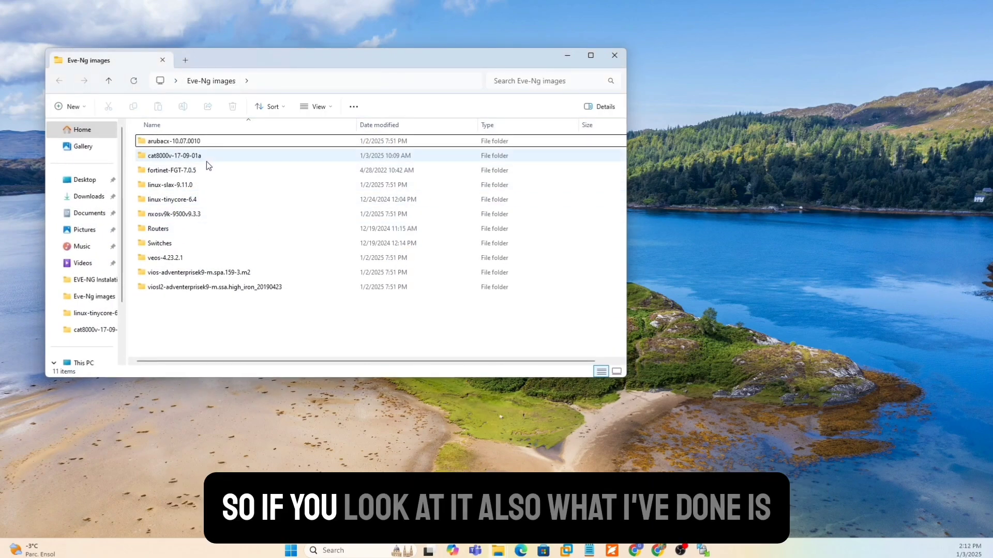
pyautogui.click(176, 141)
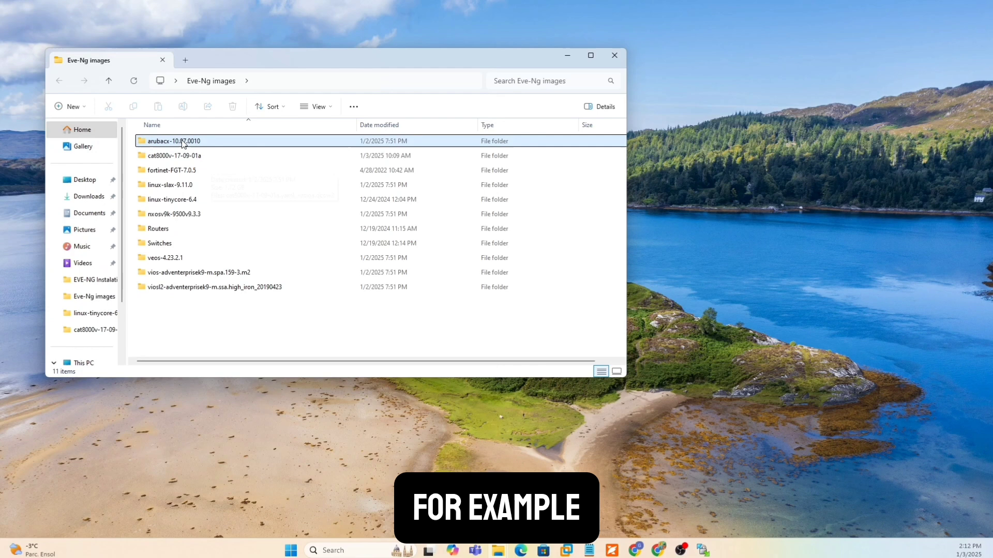
pyautogui.moveTo(152, 150)
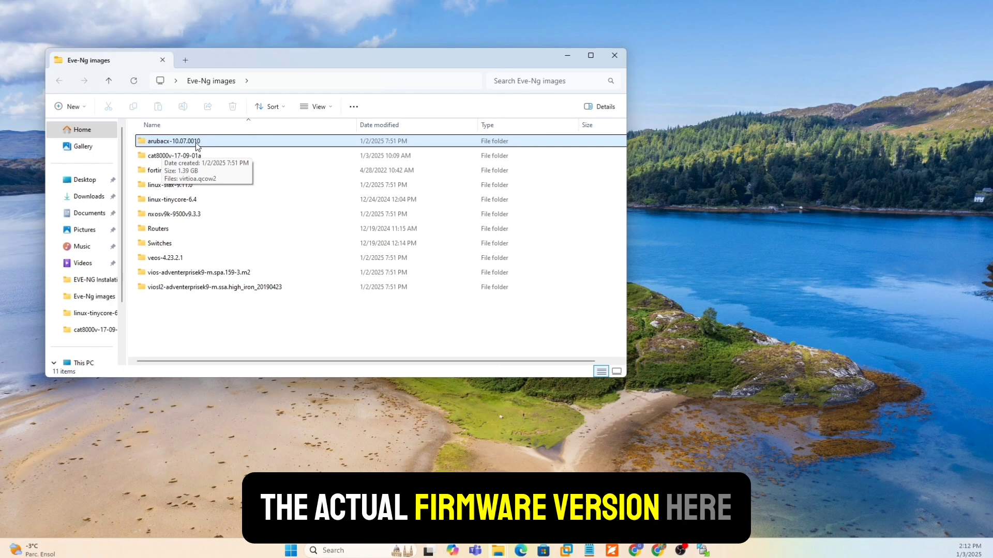
pyautogui.doubleClick(172, 141)
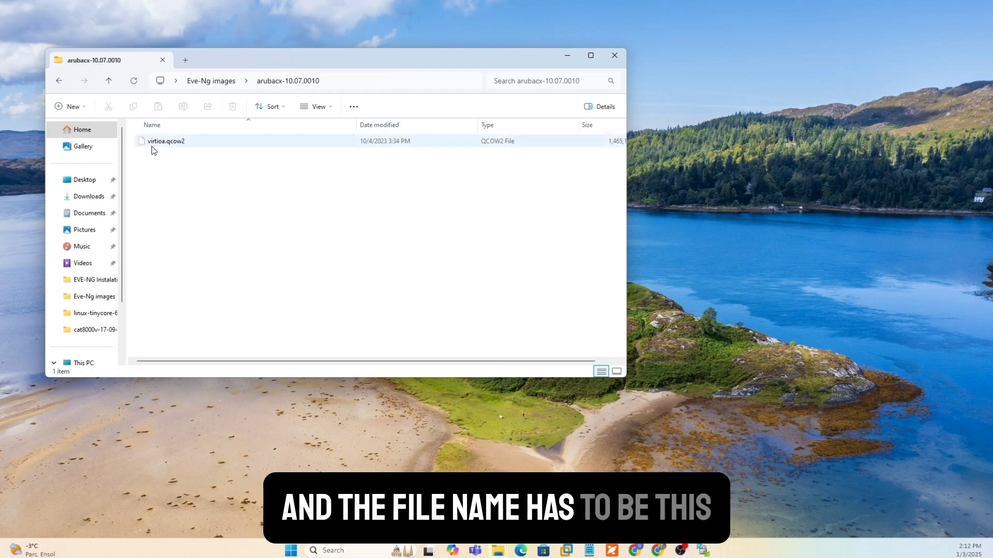
pyautogui.moveTo(170, 149)
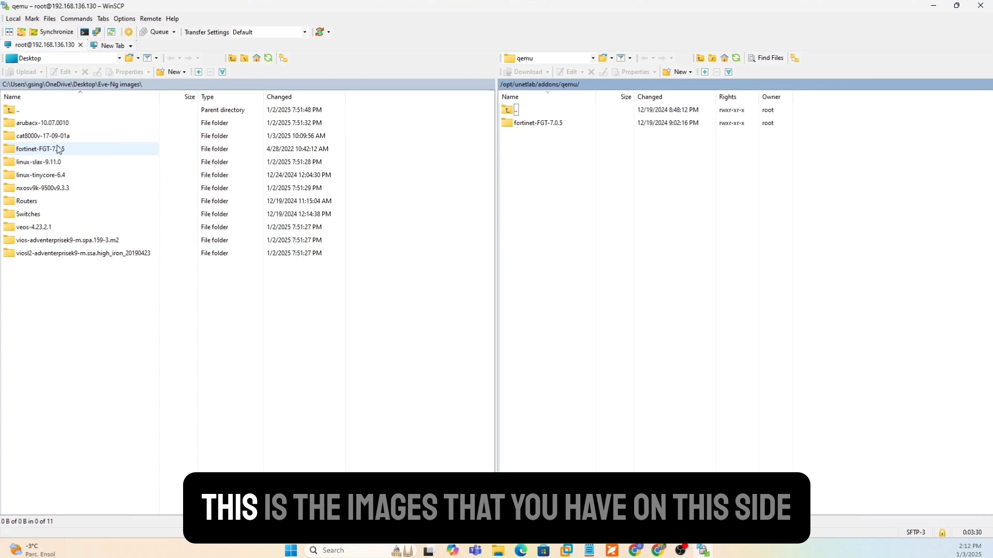
# Step: Upload the selected local image folders into /opt/unetlab/addons/qemu/ on the server
pyautogui.click(35, 123)
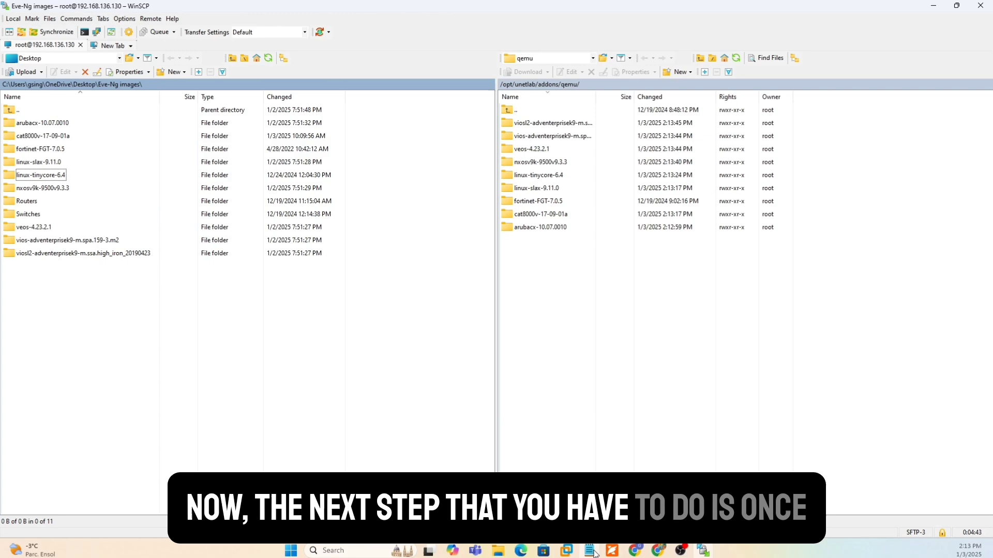
pyautogui.click(589, 550)
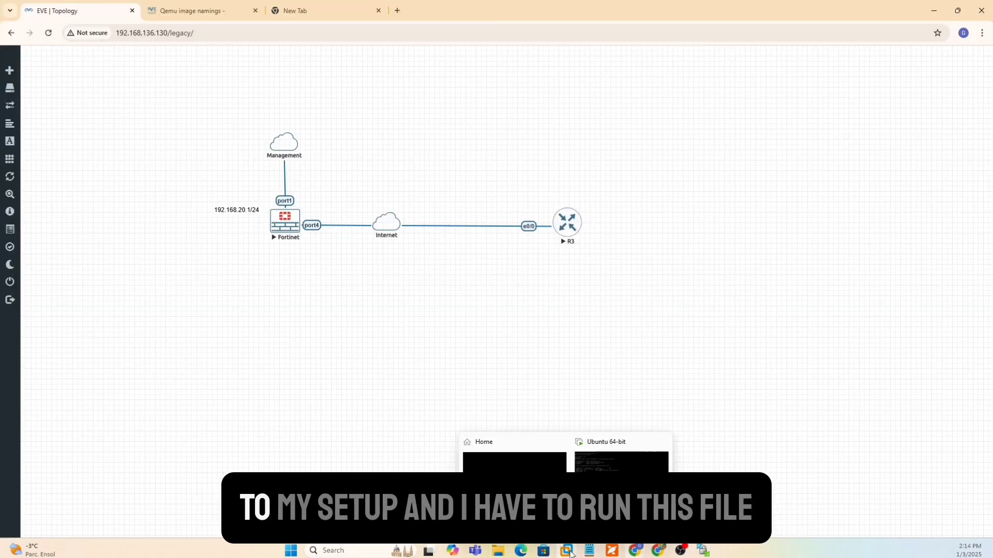
# Step: Run /opt/unetlab/wrappers/unl_wrapper -a fixpermissions in the VMware EVE-NG console
pyautogui.click(566, 550)
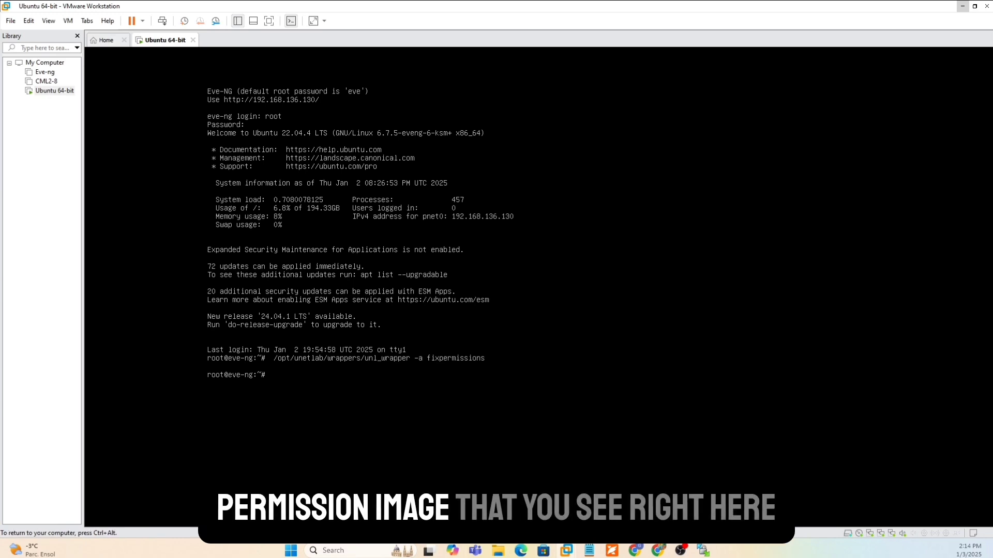
pyautogui.write('/opt/unetlab/wrappers/unl_wrapper -a fixpermissions')
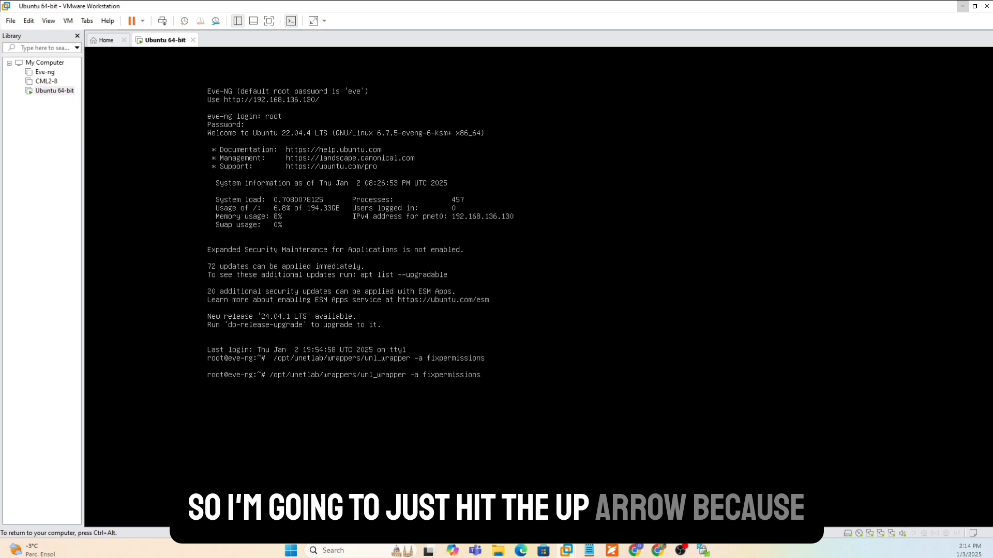
pyautogui.press('Enter')
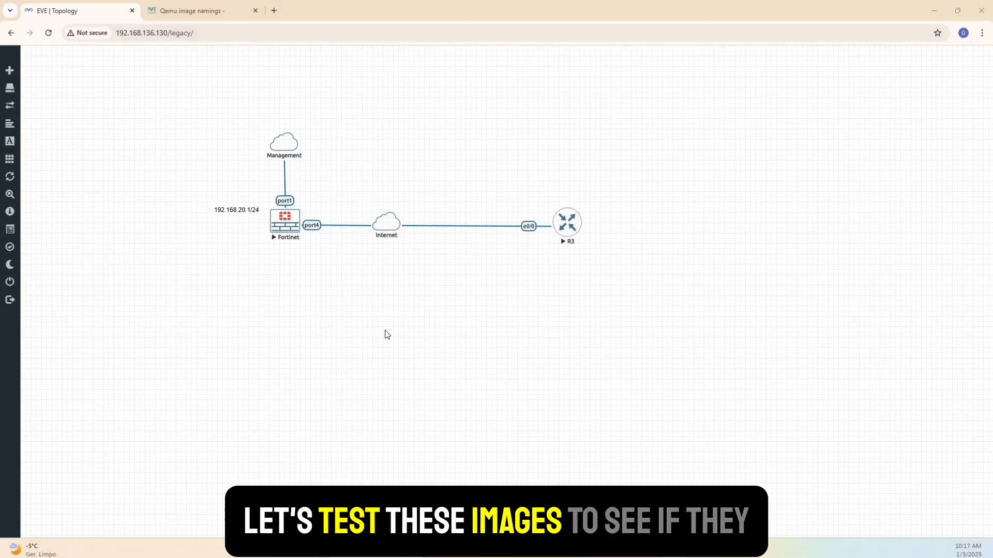
# Step: Add an Arista vEOS Switch node, then start an Aruba OS-CX Virtual Switch node
pyautogui.rightClick(388, 335)
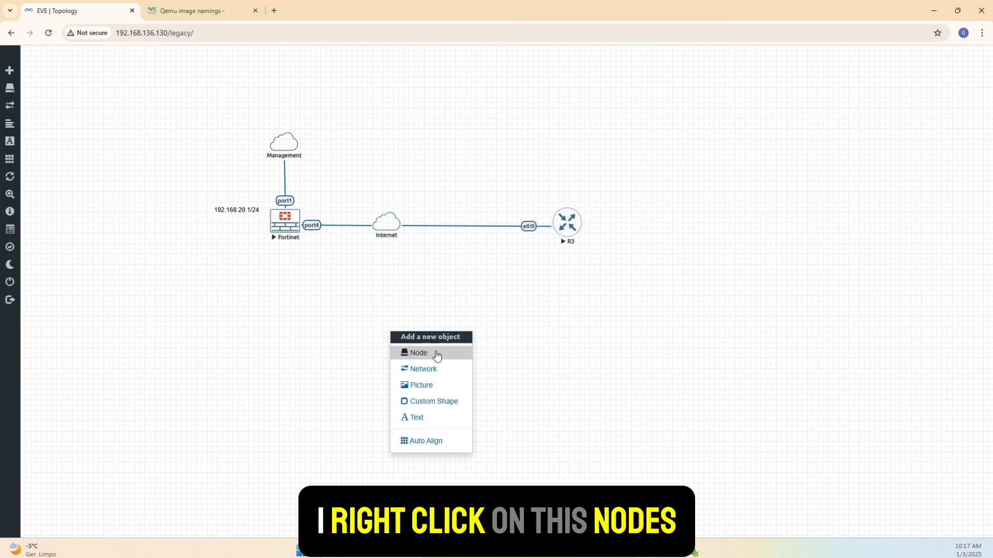
pyautogui.click(419, 353)
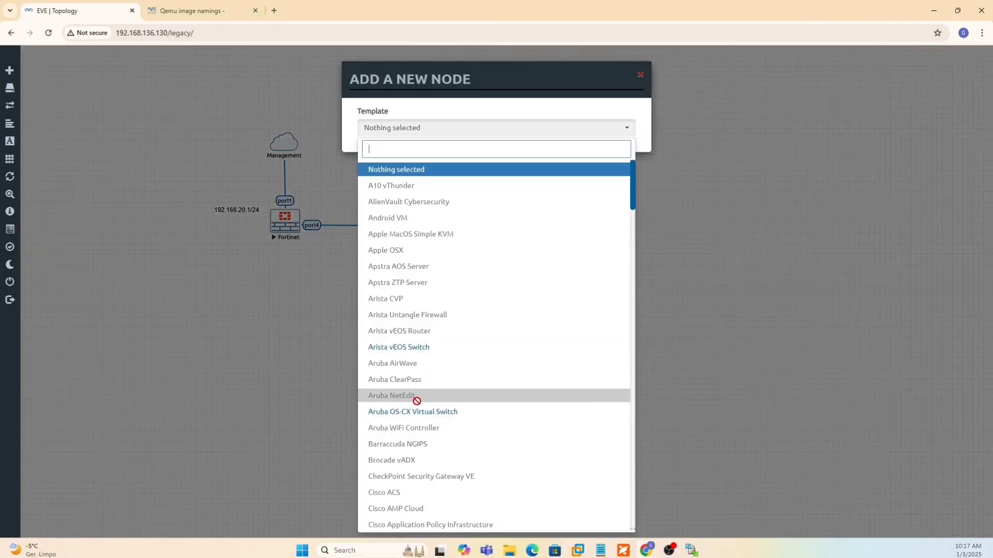
pyautogui.click(399, 347)
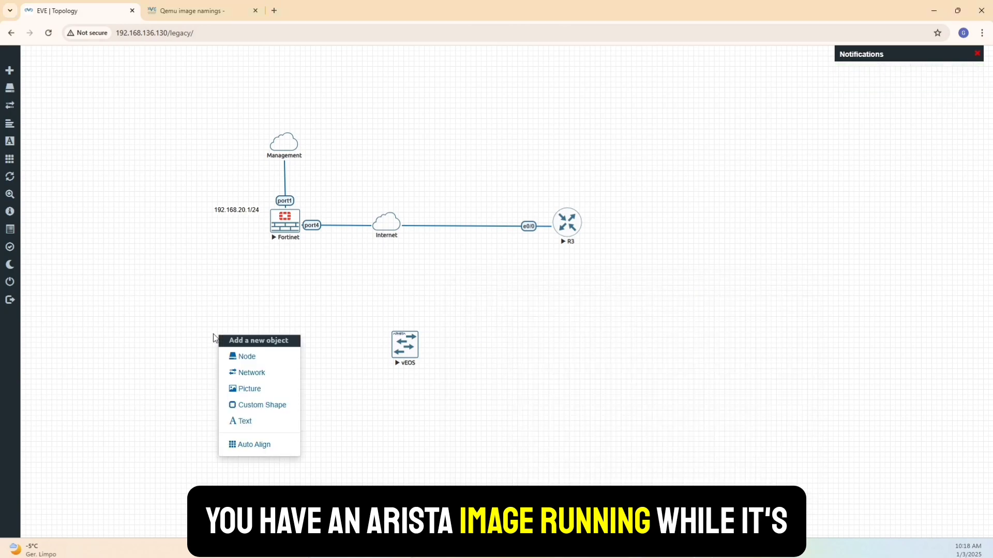
pyautogui.click(246, 357)
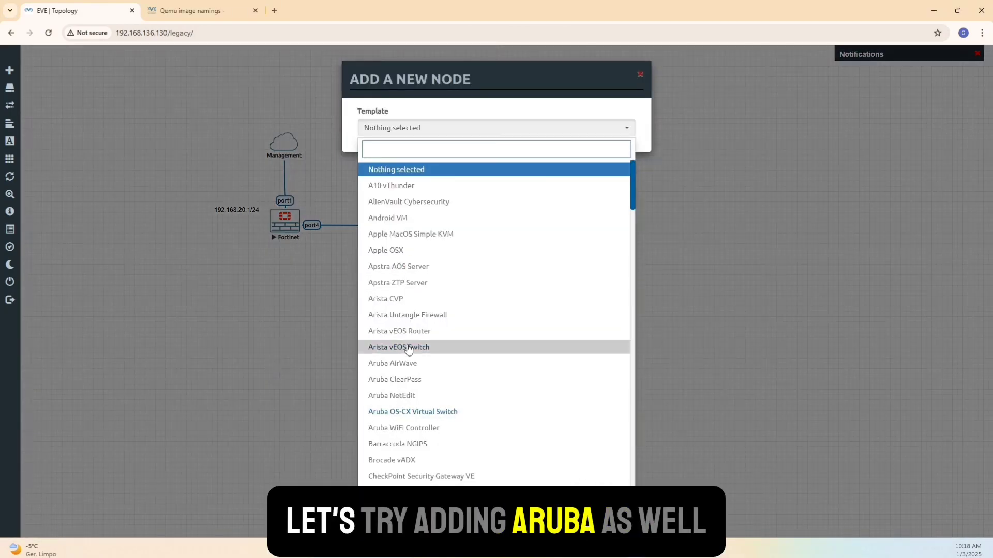
pyautogui.click(412, 411)
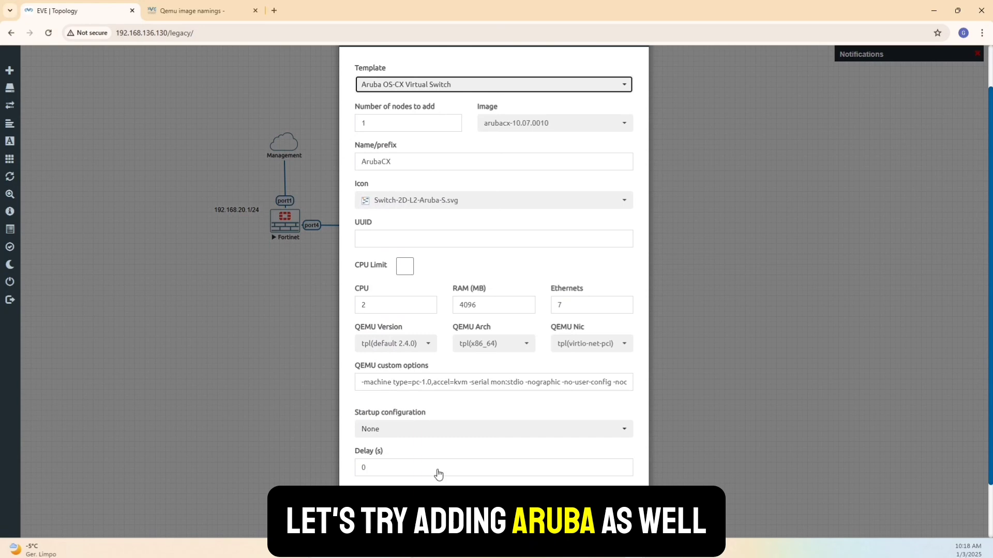